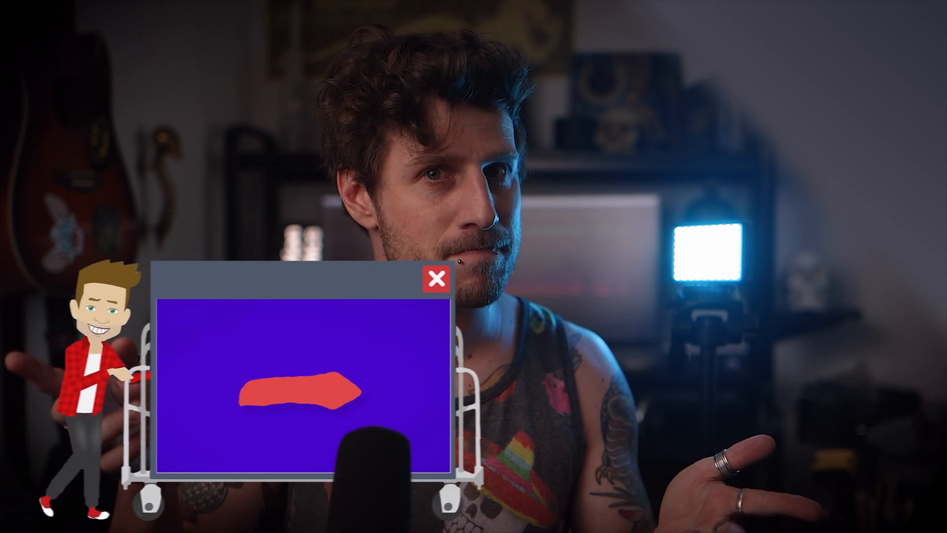
Find Displacement Map in Effects & Presets and apply it to the desert photo
{"action": "left_click", "coordinate": [435, 276]}
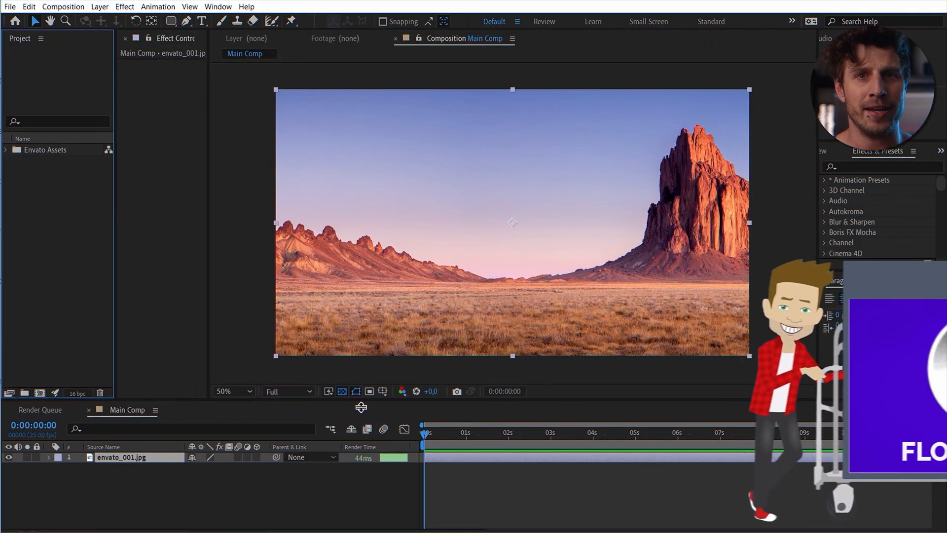
{"action": "left_click", "coordinate": [232, 390]}
{"action": "type", "text": "displacem"}
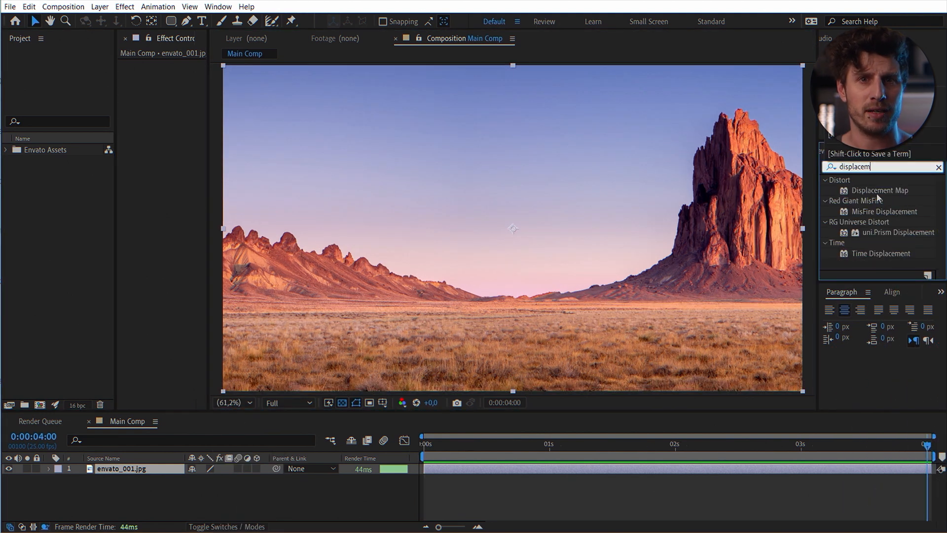
{"action": "double_click", "coordinate": [878, 191]}
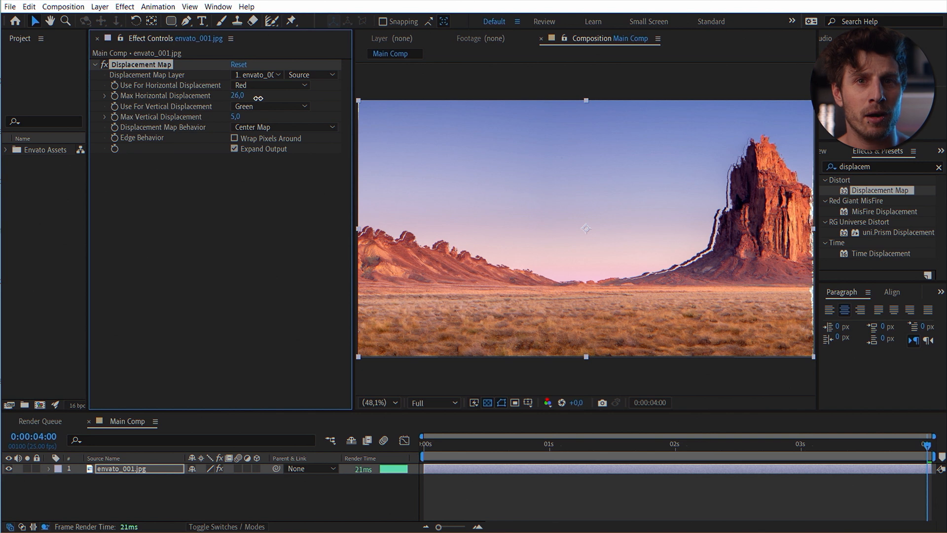
Try larger maximum horizontal and vertical displacement, then reset the effect to defaults
{"action": "left_click_drag", "start_coordinate": [238, 96], "coordinate": [243, 96]}
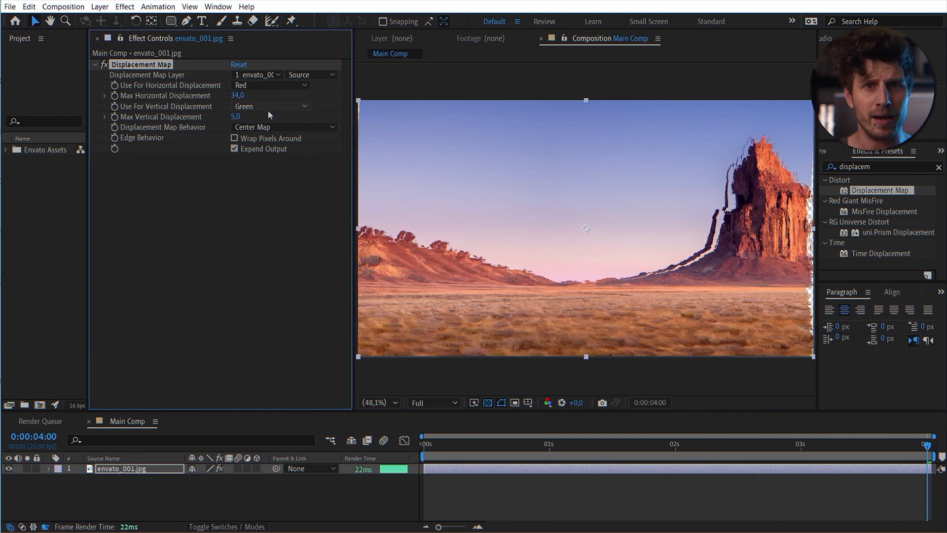
{"action": "left_click_drag", "start_coordinate": [236, 116], "coordinate": [302, 116]}
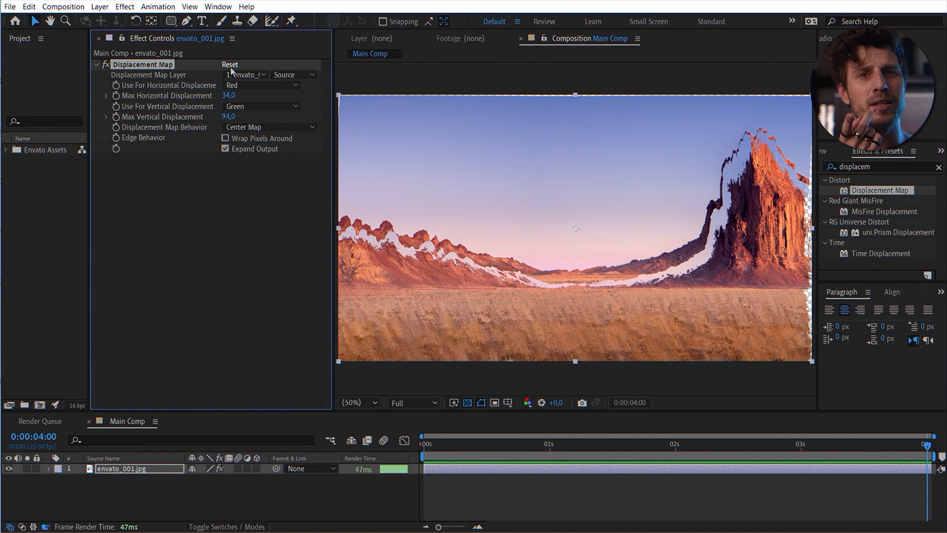
{"action": "left_click", "coordinate": [230, 65]}
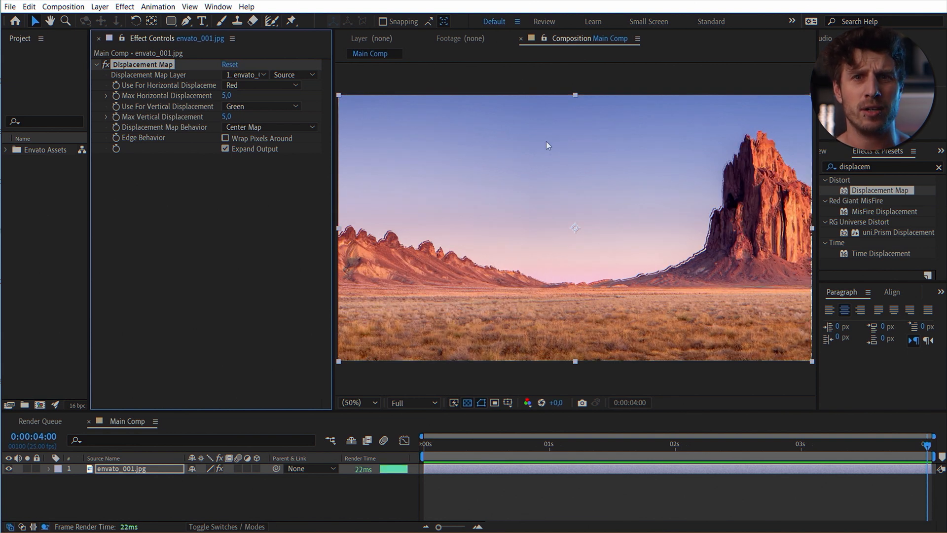
{"action": "left_click", "coordinate": [99, 6]}
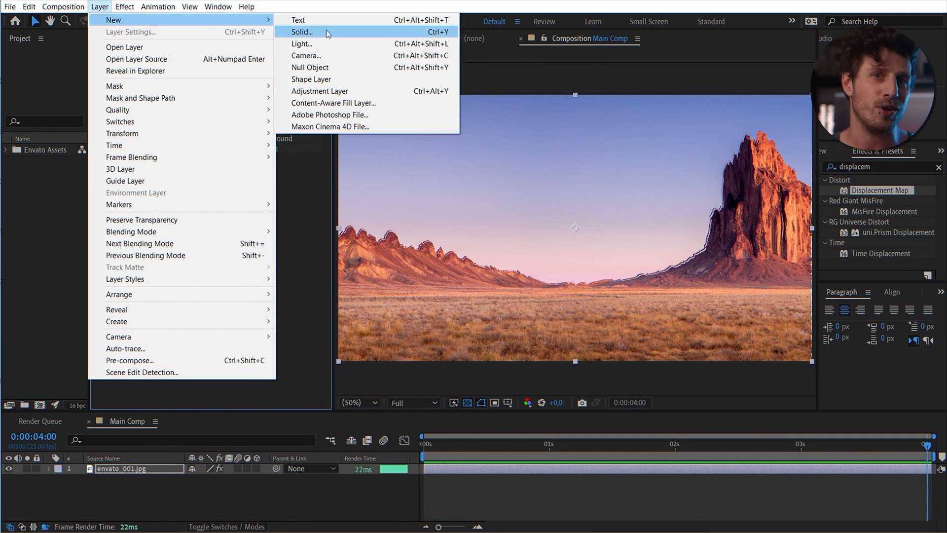
Create a comp-sized solid named MAP, read displacement from luminance, and fill MAP with Gradient Ramp
{"action": "left_click", "coordinate": [302, 31]}
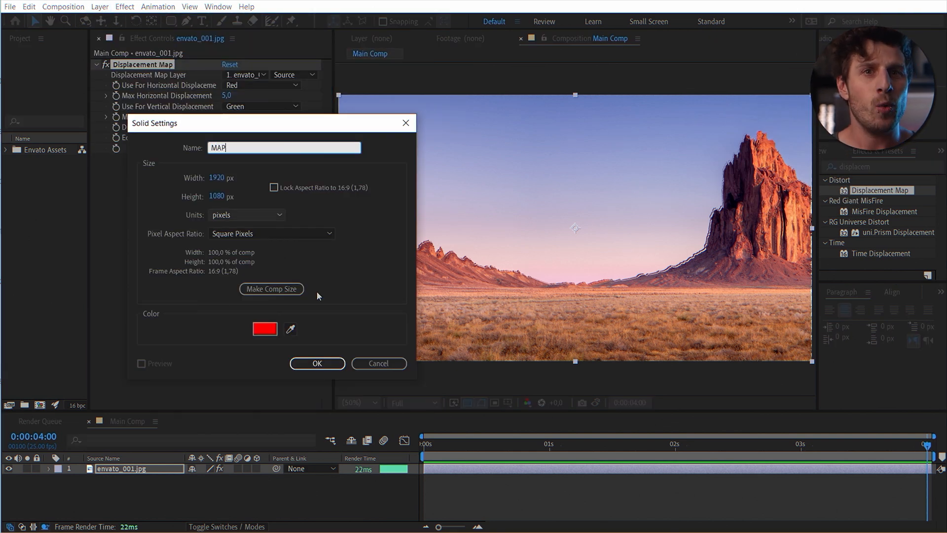
{"action": "left_click", "coordinate": [317, 363]}
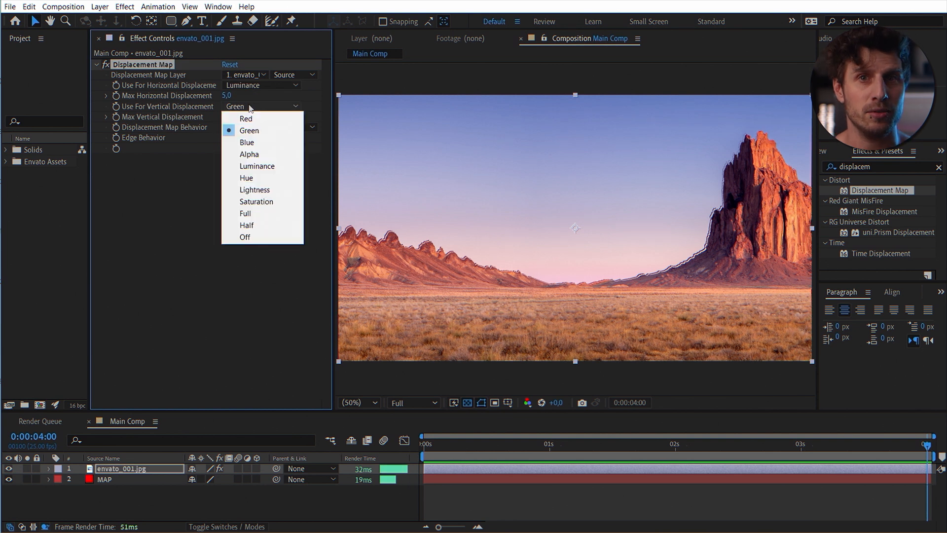
{"action": "left_click", "coordinate": [256, 166]}
{"action": "type", "text": "gradient r"}
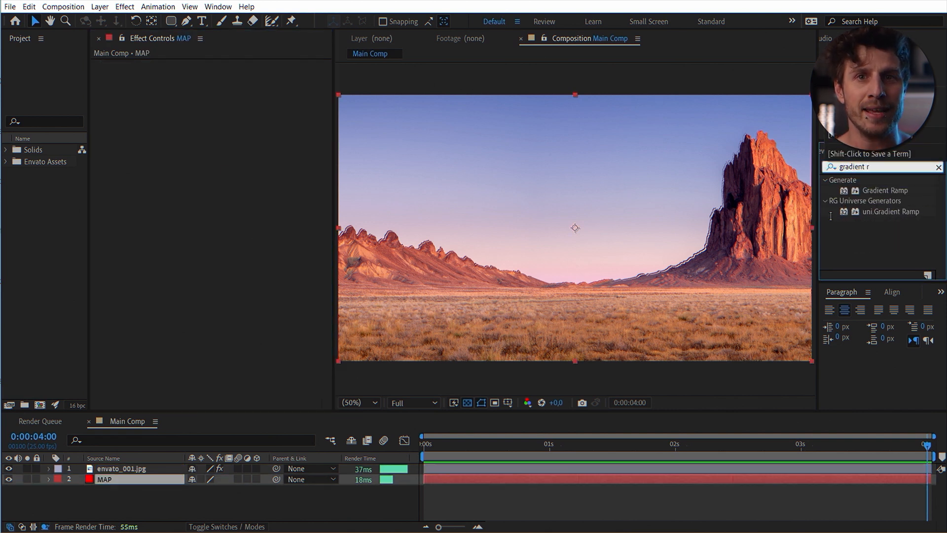
{"action": "double_click", "coordinate": [887, 190]}
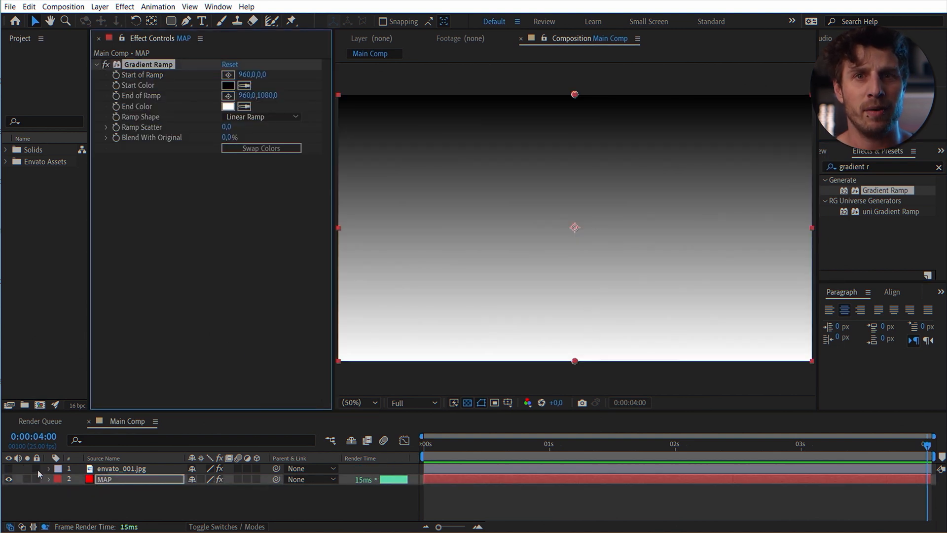
Point the photo's Displacement Map at layer 2. MAP, sourced with its effects and masks
{"action": "left_click", "coordinate": [121, 468]}
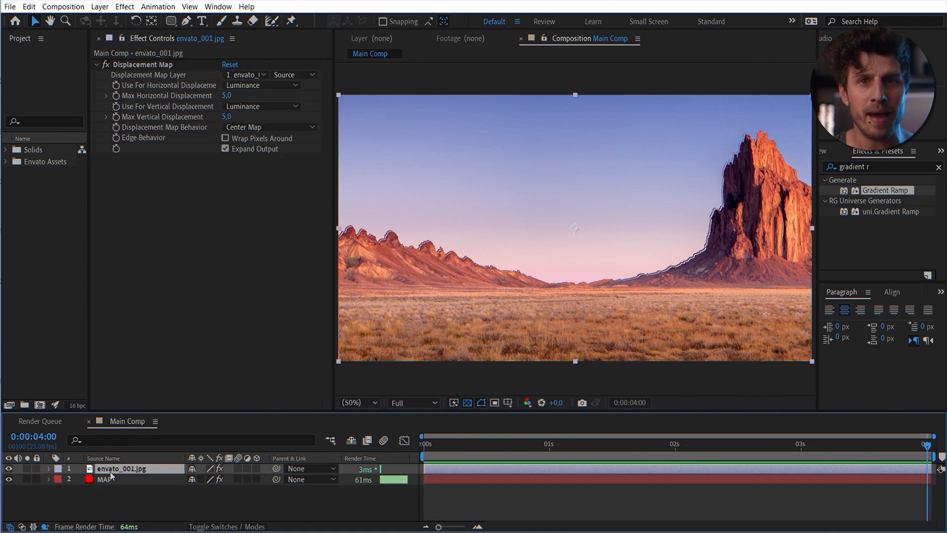
{"action": "left_click", "coordinate": [245, 74]}
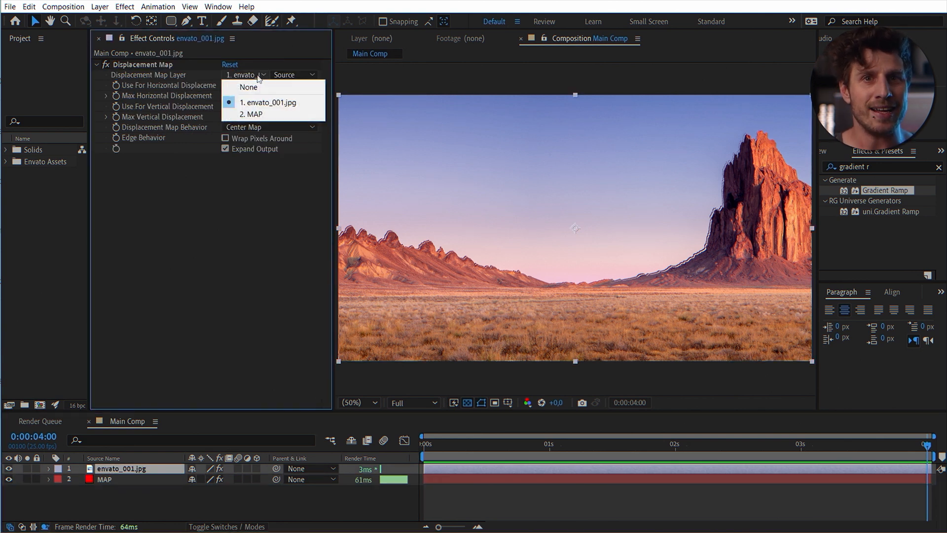
{"action": "left_click", "coordinate": [249, 115]}
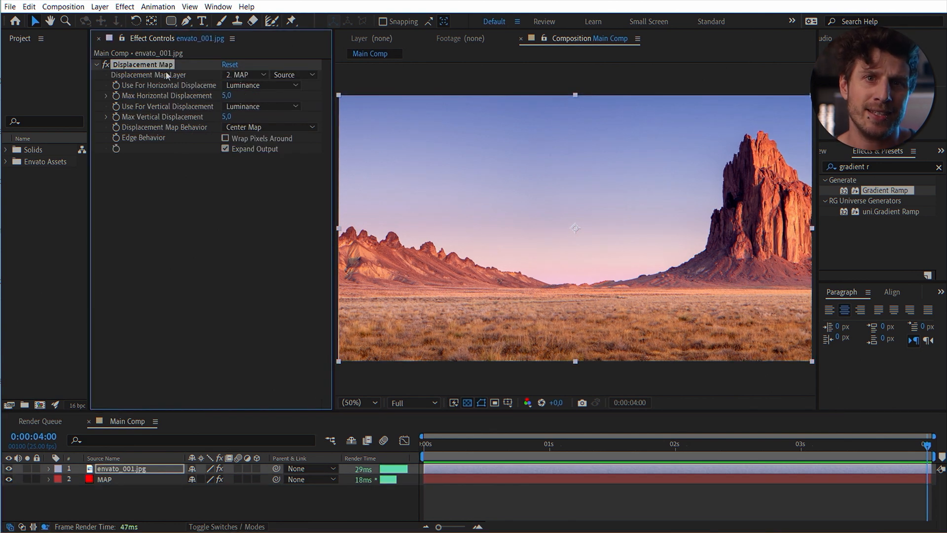
{"action": "left_click", "coordinate": [292, 74]}
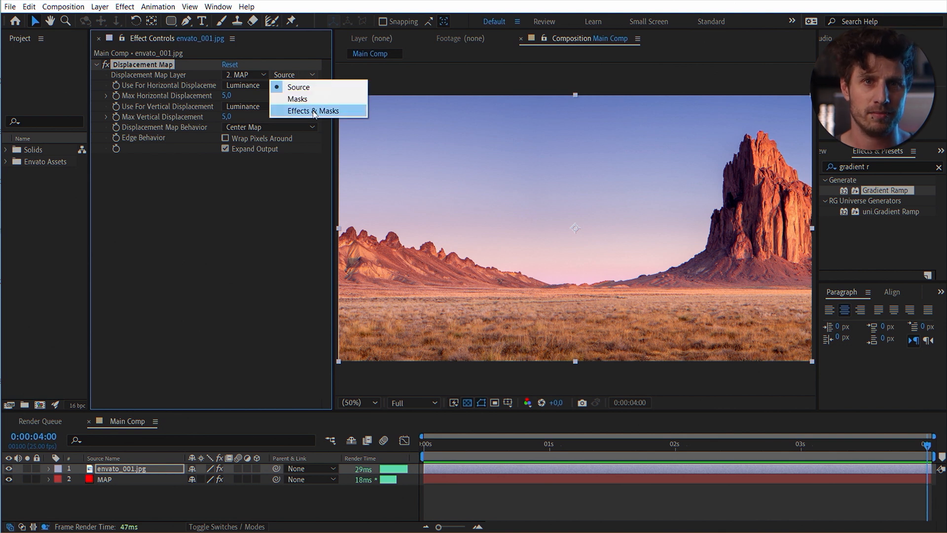
{"action": "left_click", "coordinate": [313, 111]}
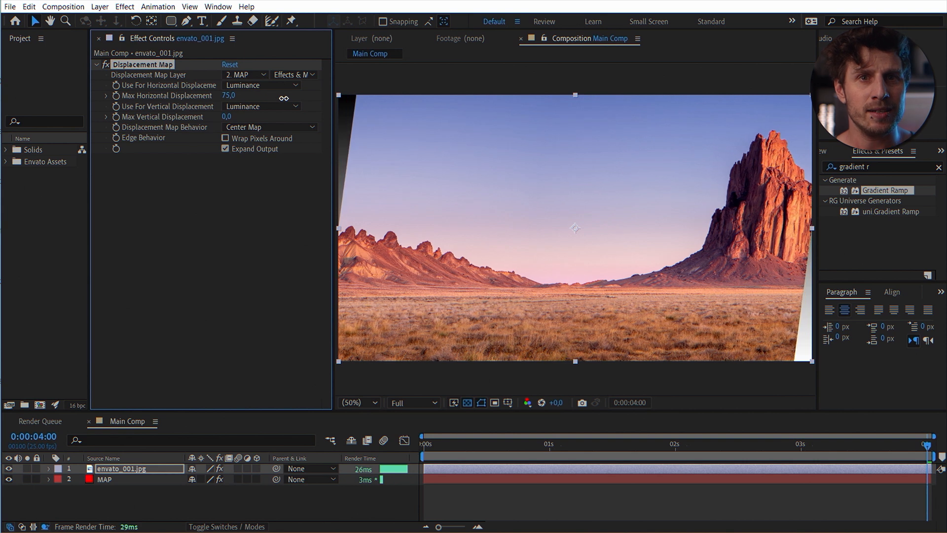
Set Max Horizontal Displacement to -92 and Max Vertical to -27 for a diagonal lean
{"action": "left_click_drag", "start_coordinate": [228, 95], "coordinate": [284, 95]}
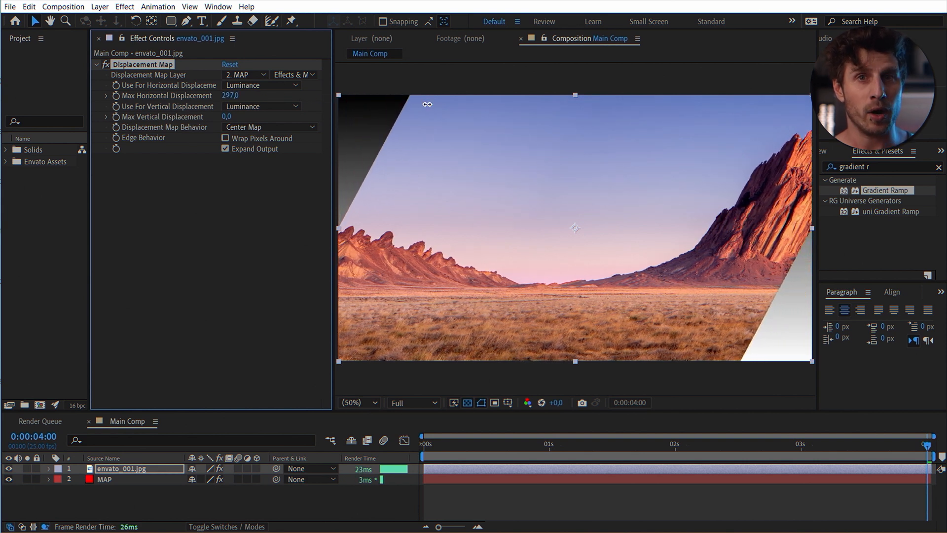
{"action": "left_click_drag", "start_coordinate": [230, 96], "coordinate": [236, 95]}
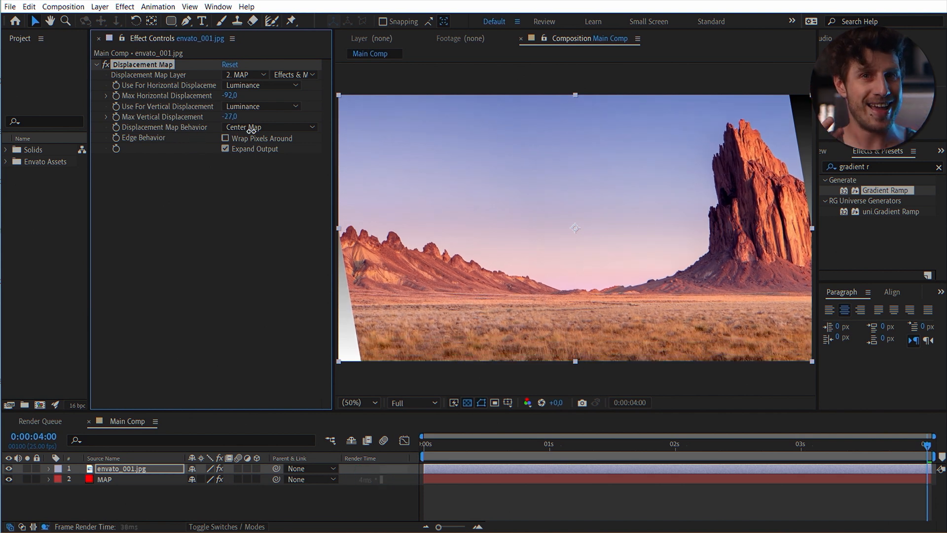
{"action": "left_click_drag", "start_coordinate": [230, 116], "coordinate": [242, 116]}
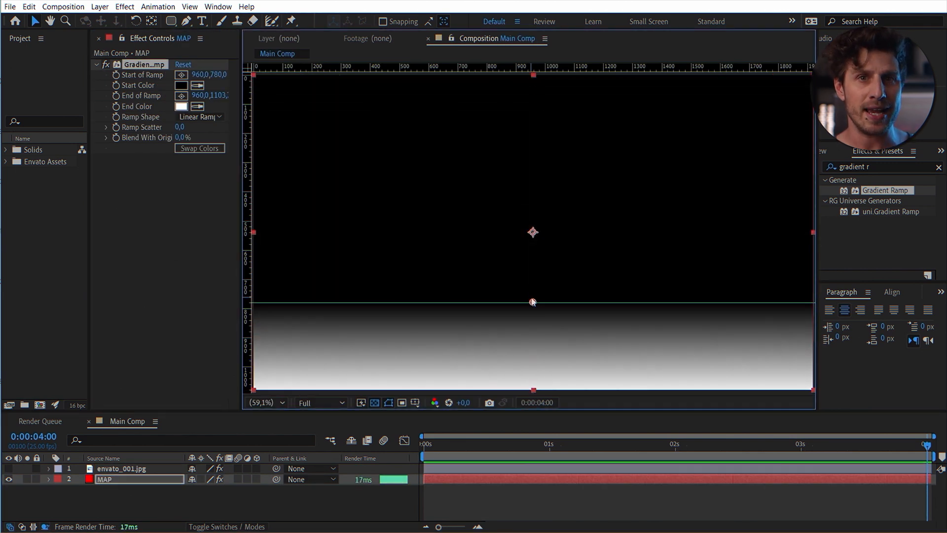
{"action": "mouse_move", "coordinate": [253, 103]}
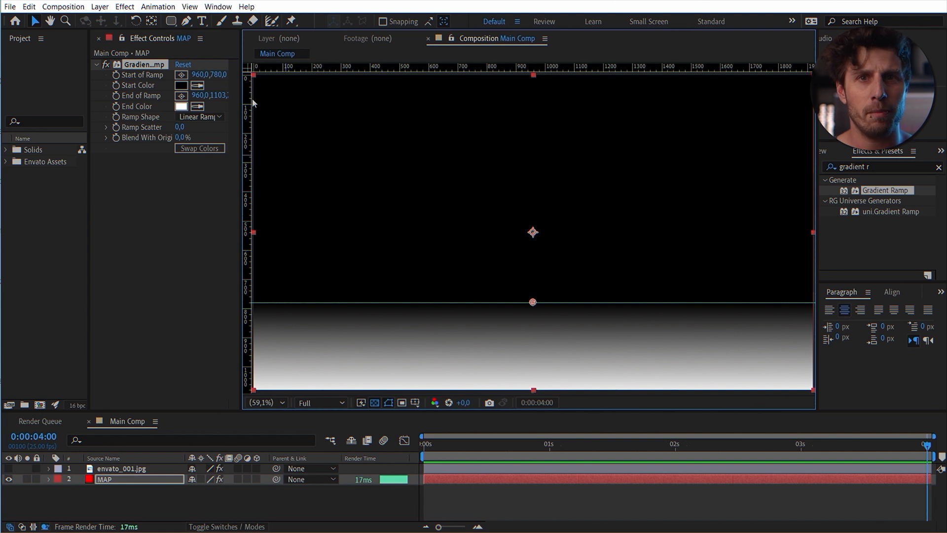
Confine the ramp to the lower band under grey, wrap pixels around and zero both displacements
{"action": "left_click", "coordinate": [180, 85]}
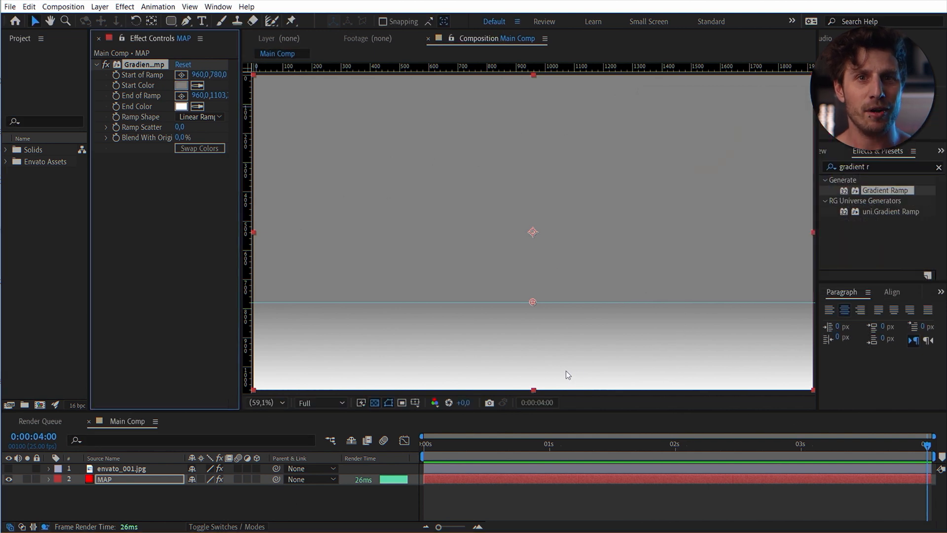
{"action": "mouse_move", "coordinate": [365, 500]}
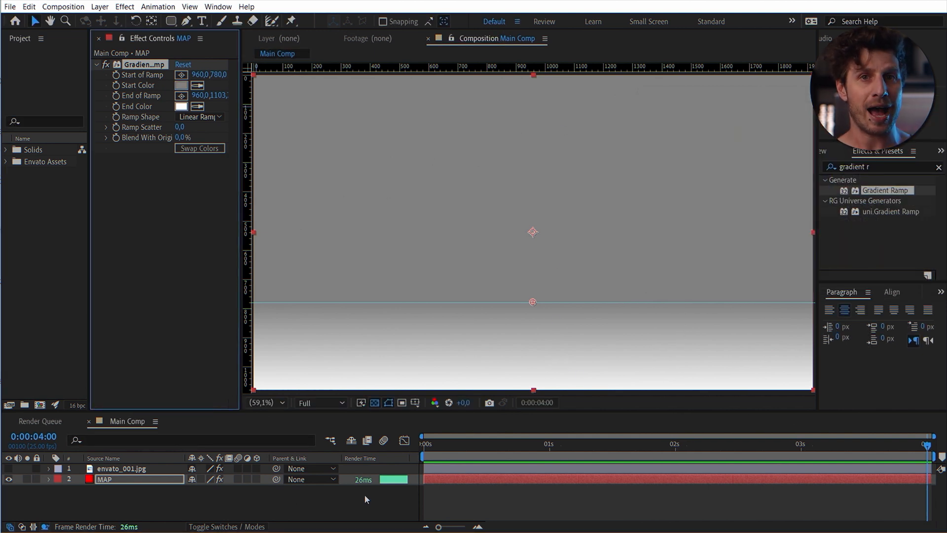
{"action": "left_click", "coordinate": [121, 467]}
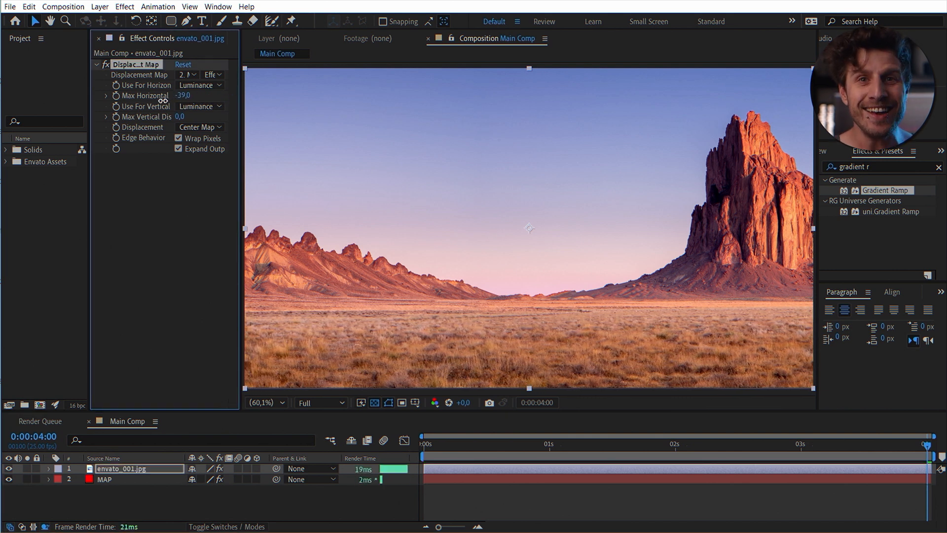
{"action": "left_click_drag", "start_coordinate": [184, 95], "coordinate": [146, 95]}
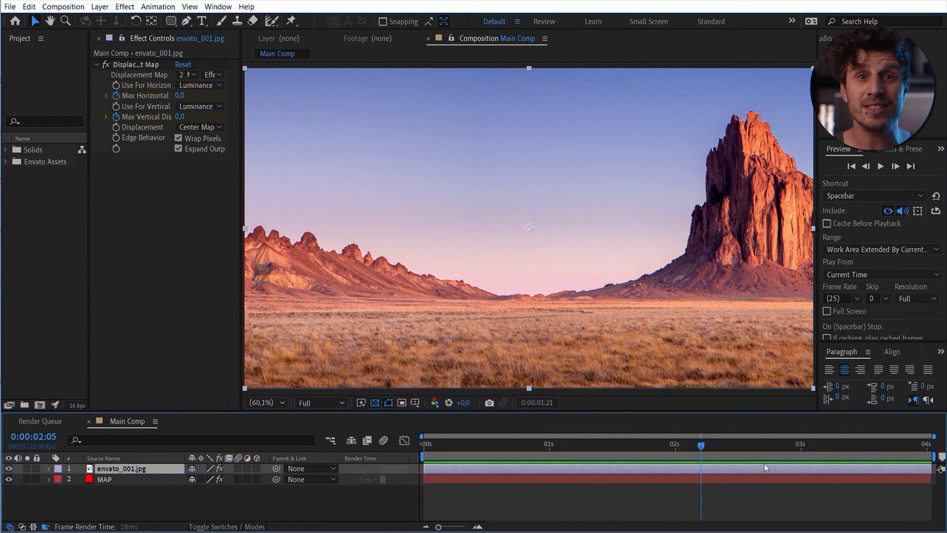
{"action": "left_click", "coordinate": [543, 443]}
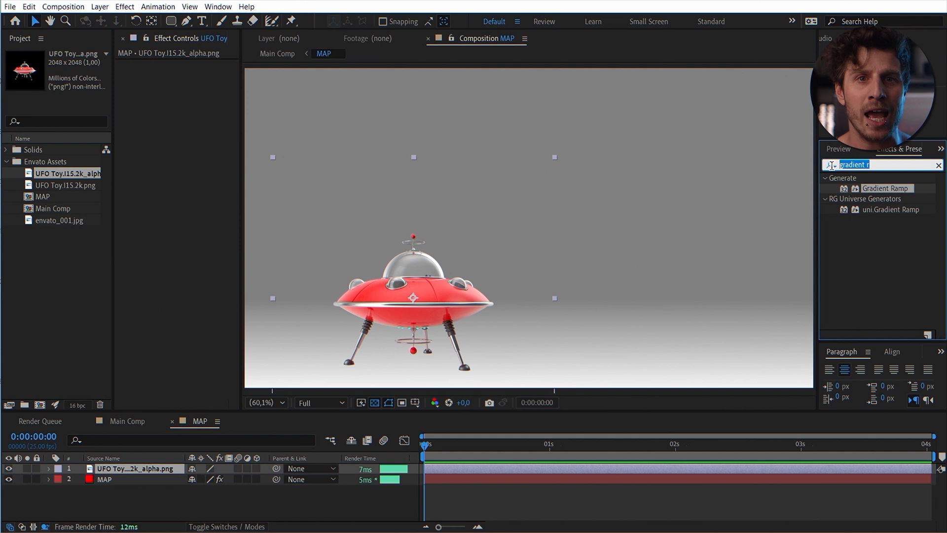
Tint the UFO image grey and adjust its Levels, then raise Max Vertical Displacement to 28 in Main Comp
{"action": "type", "text": "tint"}
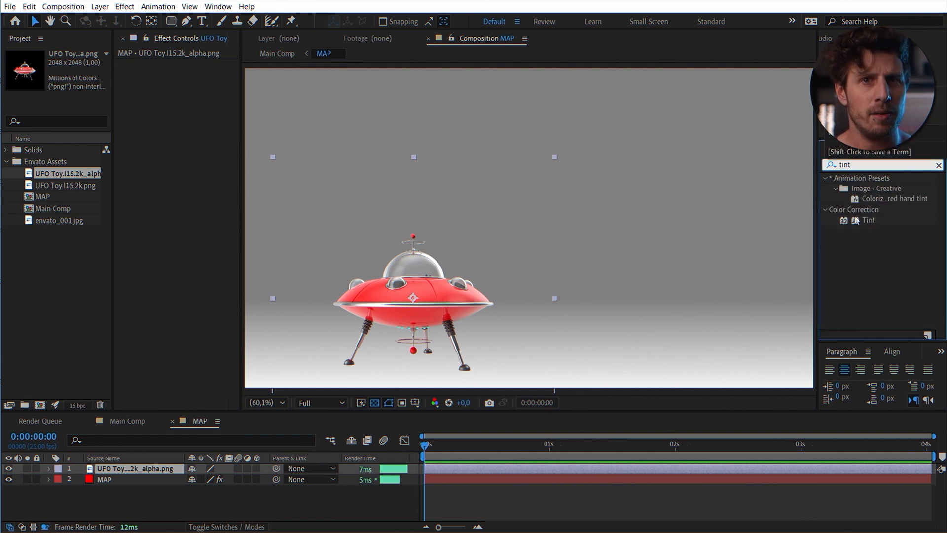
{"action": "double_click", "coordinate": [869, 220]}
{"action": "type", "text": "levels"}
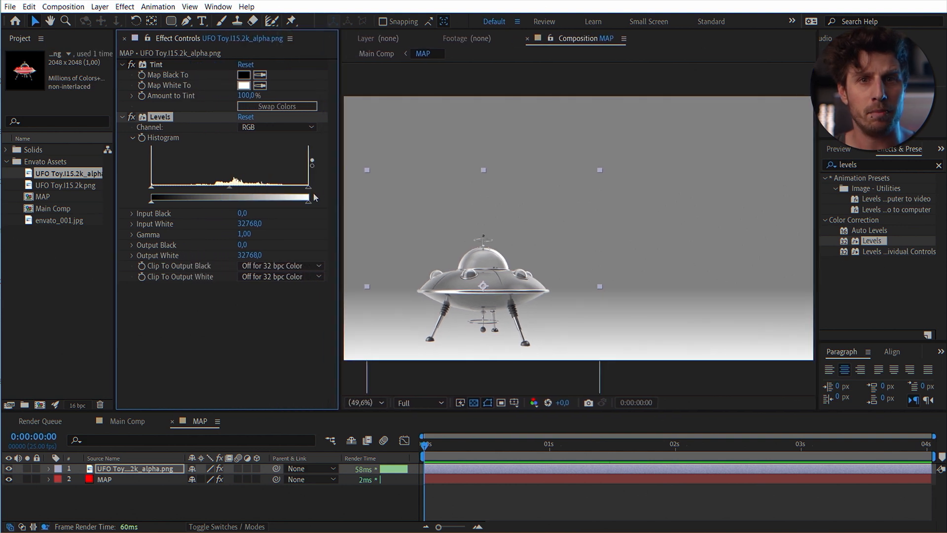
{"action": "left_click_drag", "start_coordinate": [152, 198], "coordinate": [180, 199]}
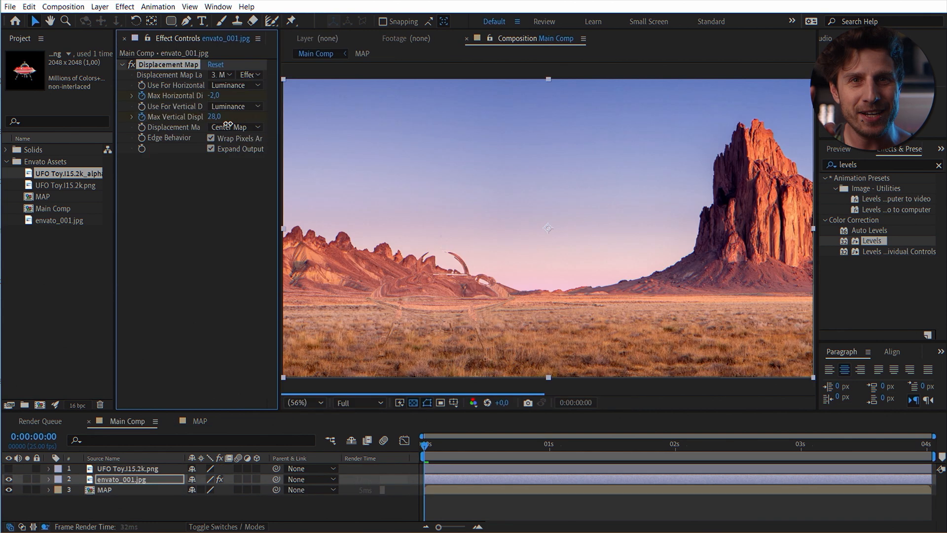
{"action": "left_click_drag", "start_coordinate": [214, 116], "coordinate": [273, 117]}
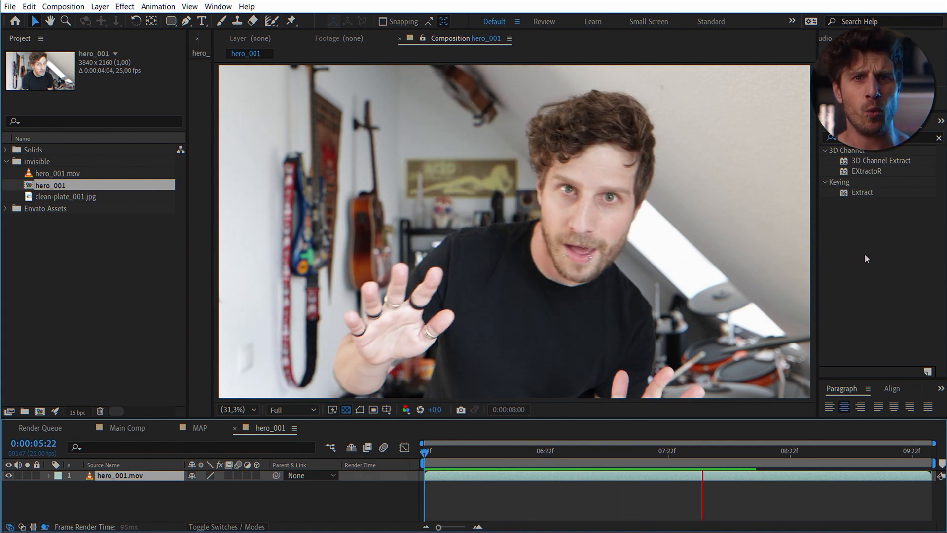
Blend hero_001.mov over the clean plate as Difference and pre-compose both into a comp named MAP
{"action": "left_click", "coordinate": [433, 464]}
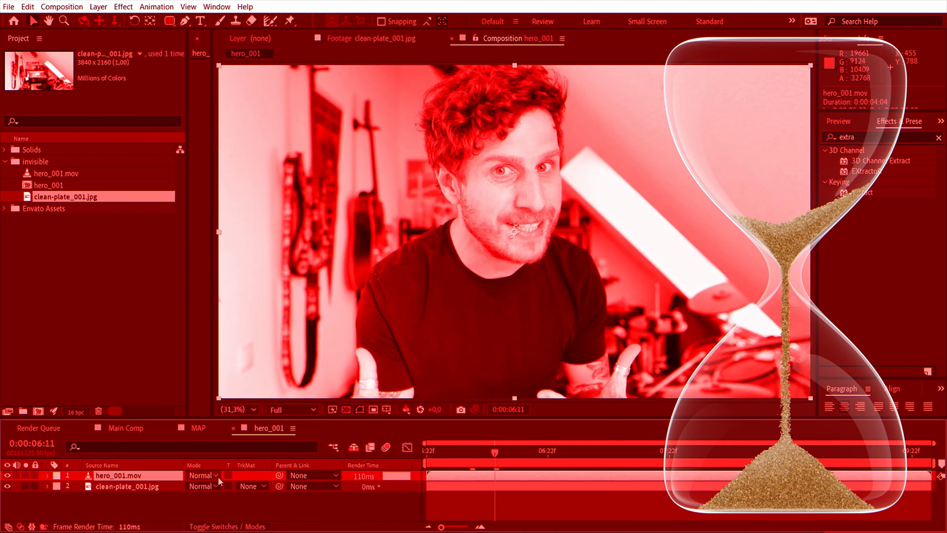
{"action": "left_click", "coordinate": [202, 476]}
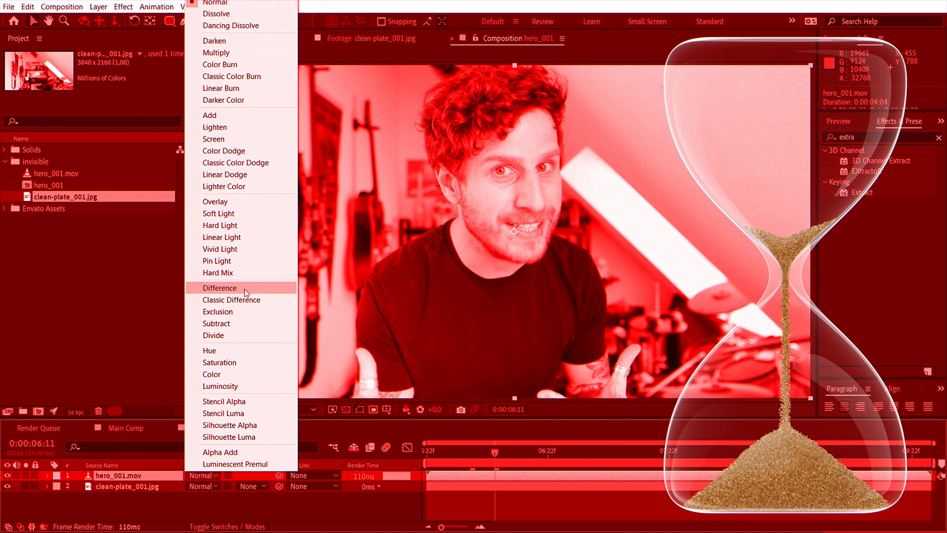
{"action": "left_click", "coordinate": [220, 287]}
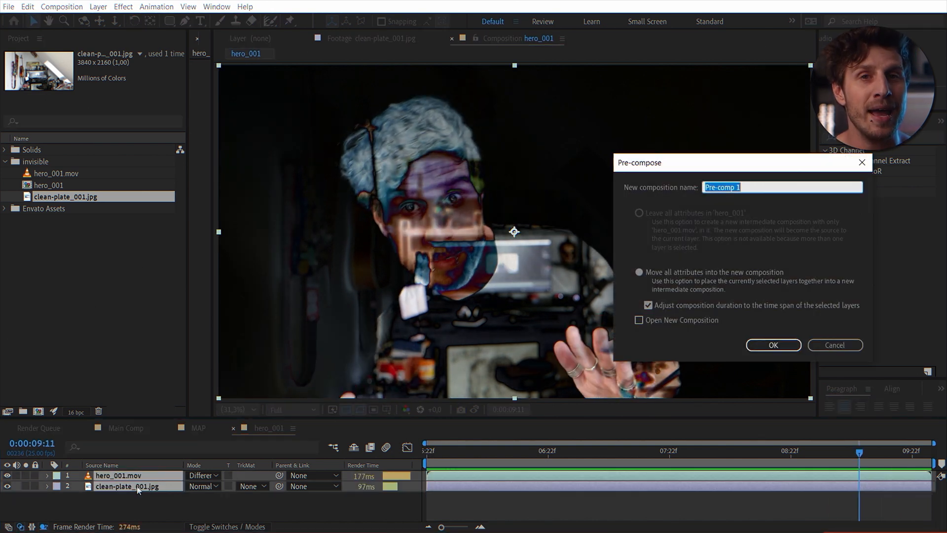
{"action": "left_click", "coordinate": [773, 346]}
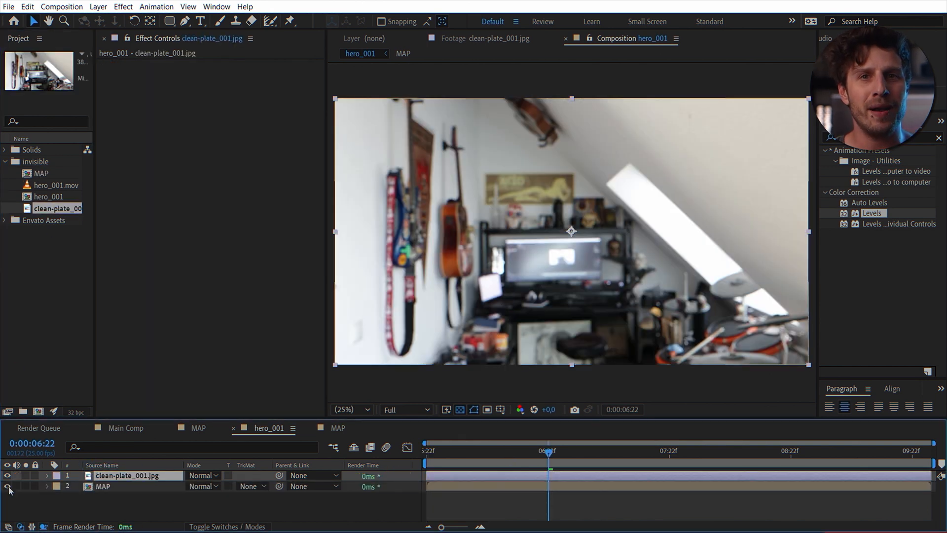
Drive the clean plate's Displacement Map from layer 2. MAP and add hero_001.mov above as hair and shirt
{"action": "left_click", "coordinate": [242, 74]}
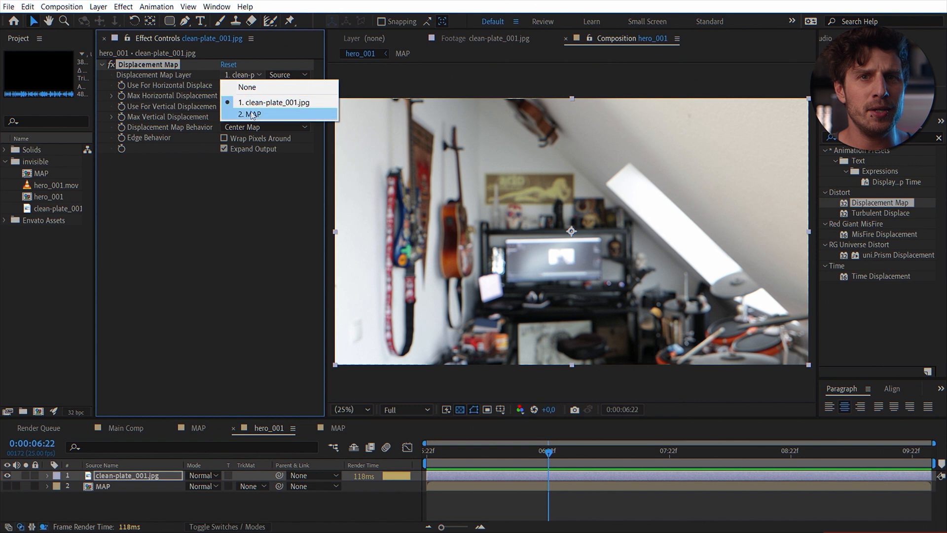
{"action": "left_click", "coordinate": [250, 114]}
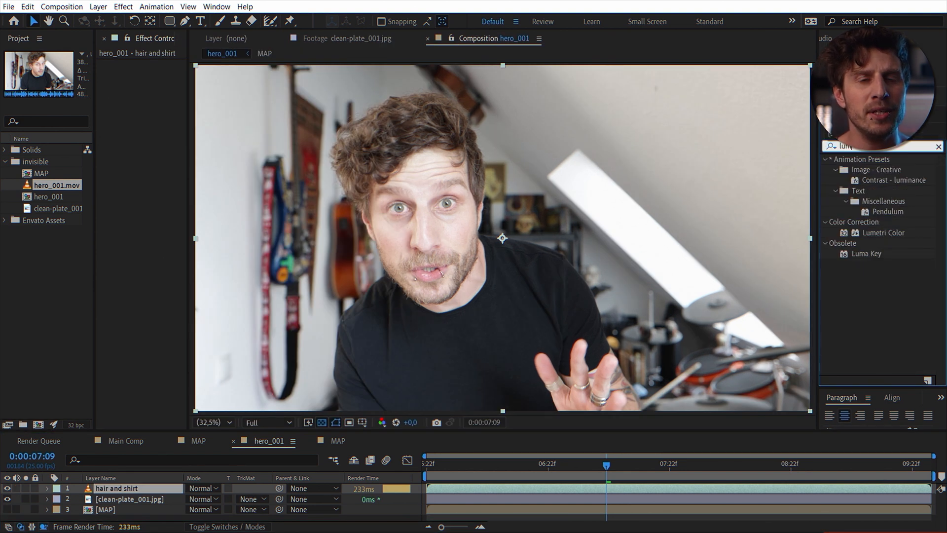
{"action": "left_click", "coordinate": [867, 254]}
{"action": "type", "text": "invert al"}
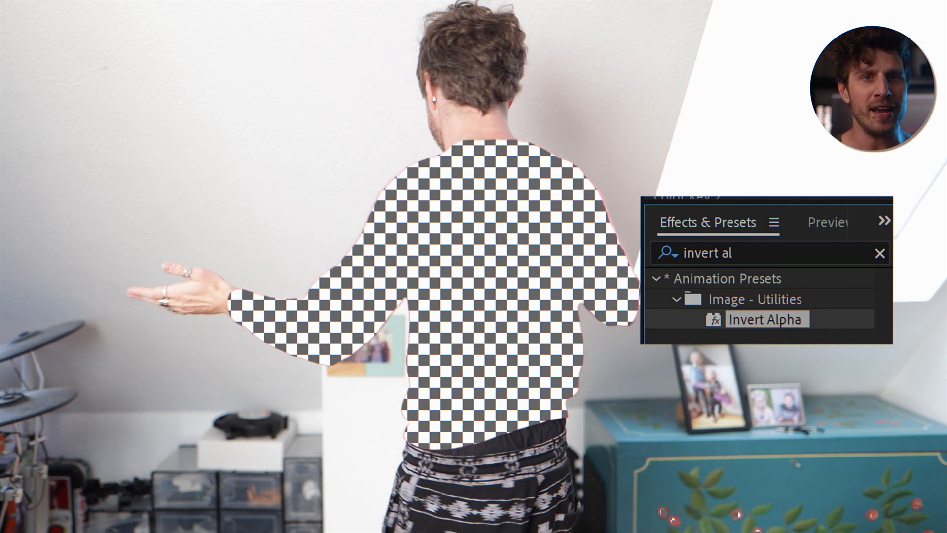
Apply the Invert Alpha preset so the keyed shirt area of the hair and shirt layer turns transparent
{"action": "double_click", "coordinate": [766, 319]}
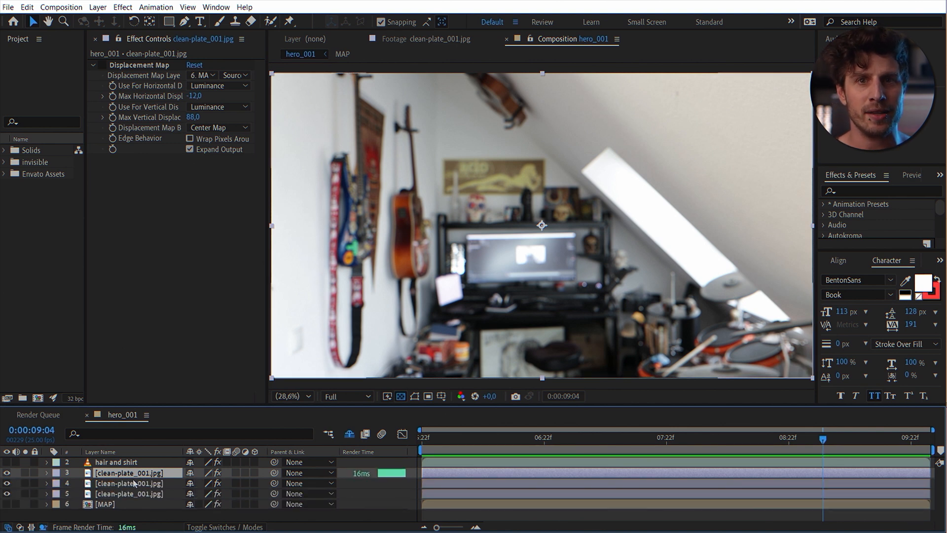
Rename a clean-plate copy RED and use Set Channels to switch its green and blue off
{"action": "double_click", "coordinate": [129, 482]}
{"action": "type", "text": "BLU"}
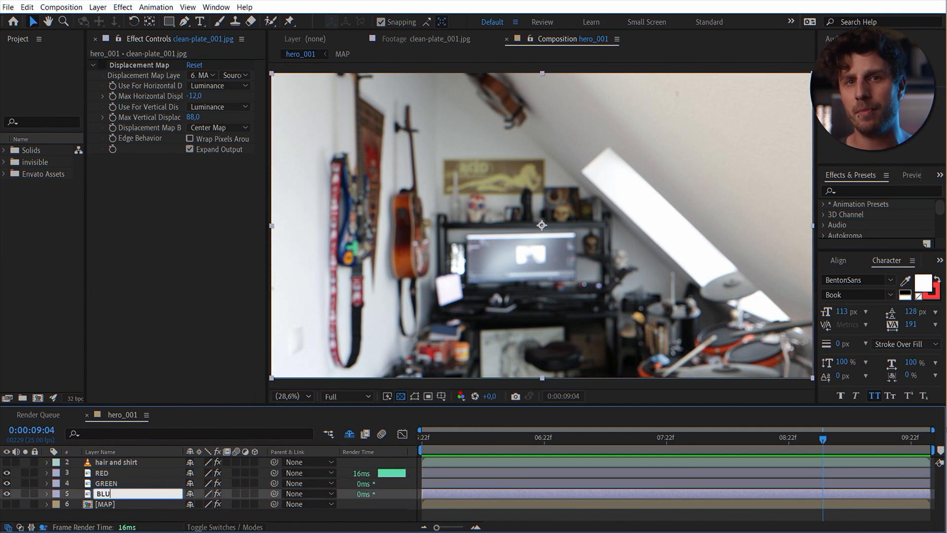
{"action": "left_click", "coordinate": [102, 473]}
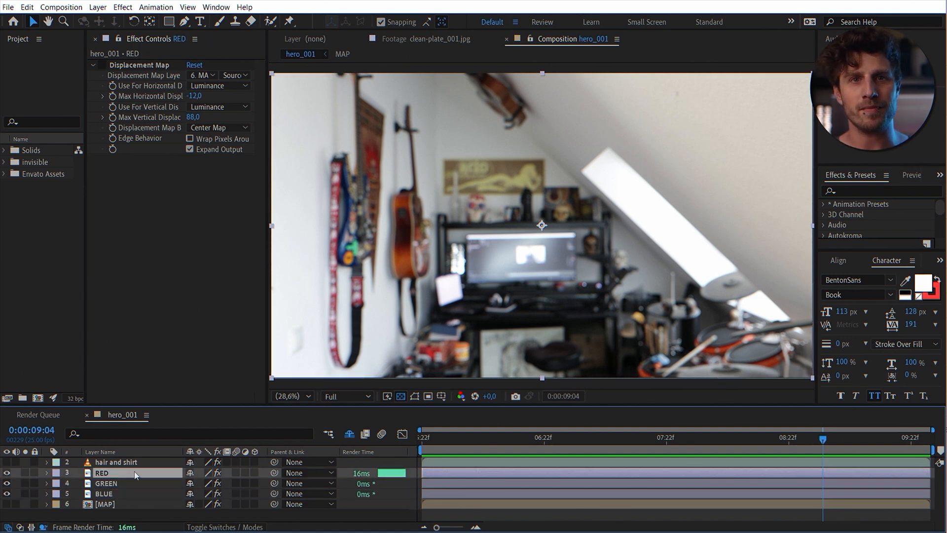
{"action": "type", "text": "set cha"}
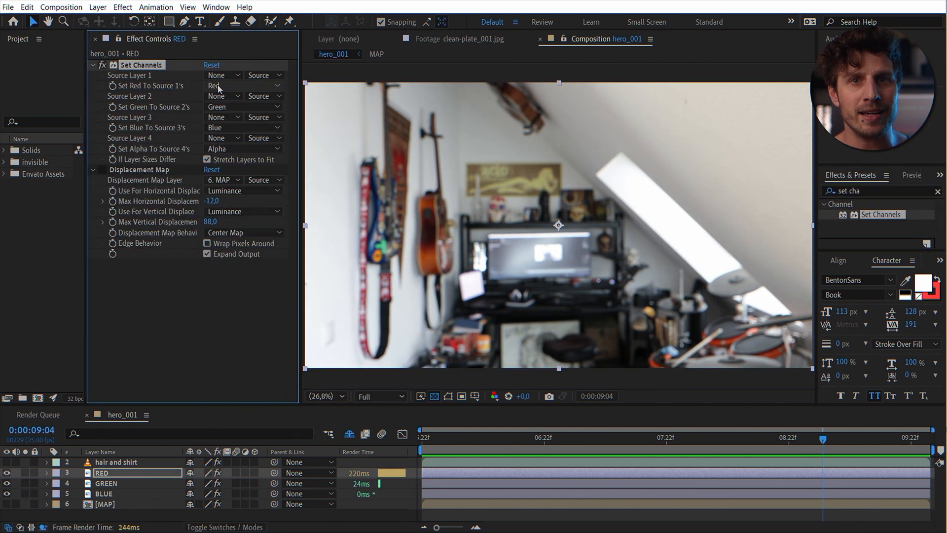
{"action": "left_click", "coordinate": [244, 107]}
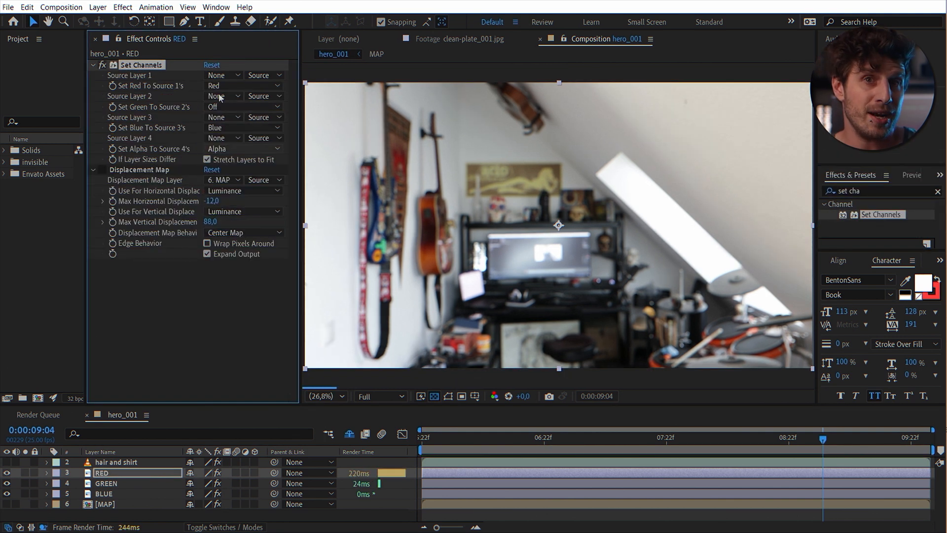
{"action": "left_click", "coordinate": [223, 128]}
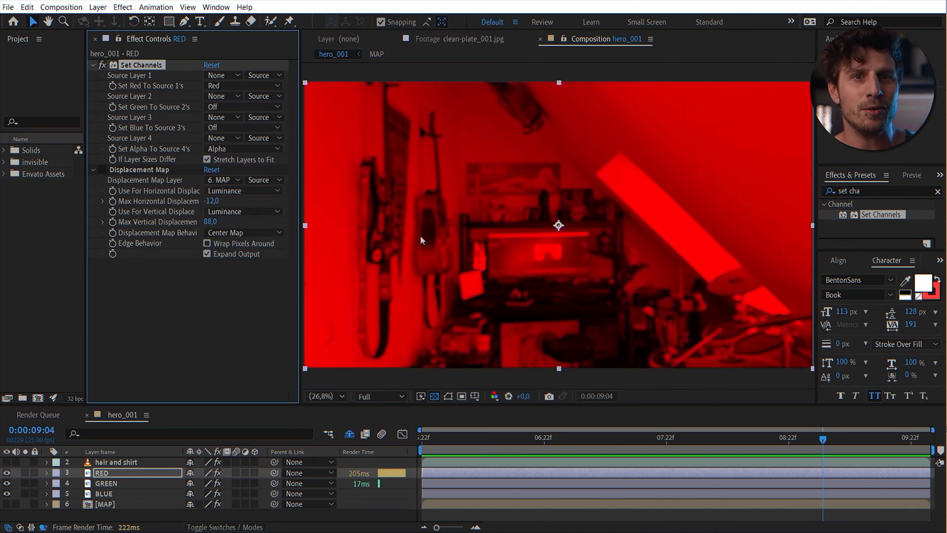
Select the GREEN and BLUE copies to isolate their own channels the same way
{"action": "left_click", "coordinate": [103, 493]}
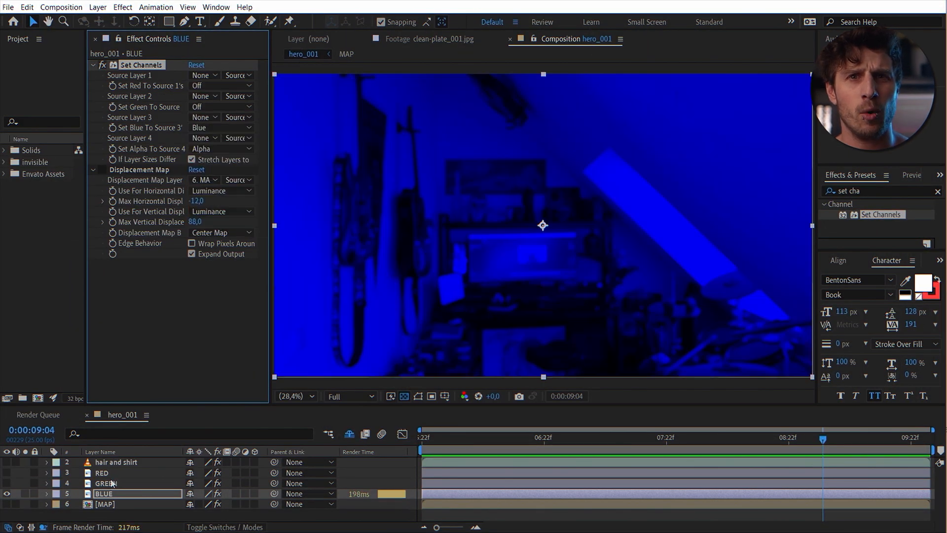
{"action": "left_click", "coordinate": [106, 483]}
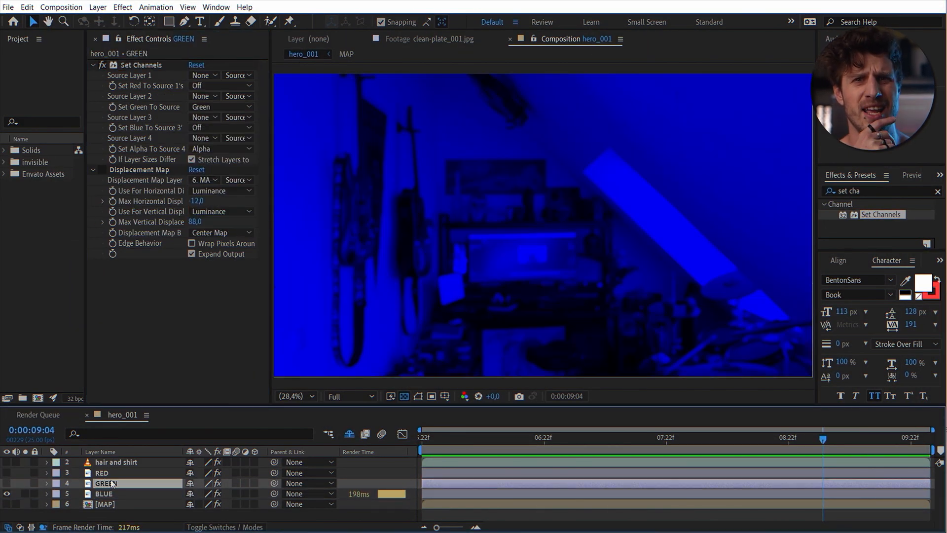
{"action": "left_click", "coordinate": [105, 493]}
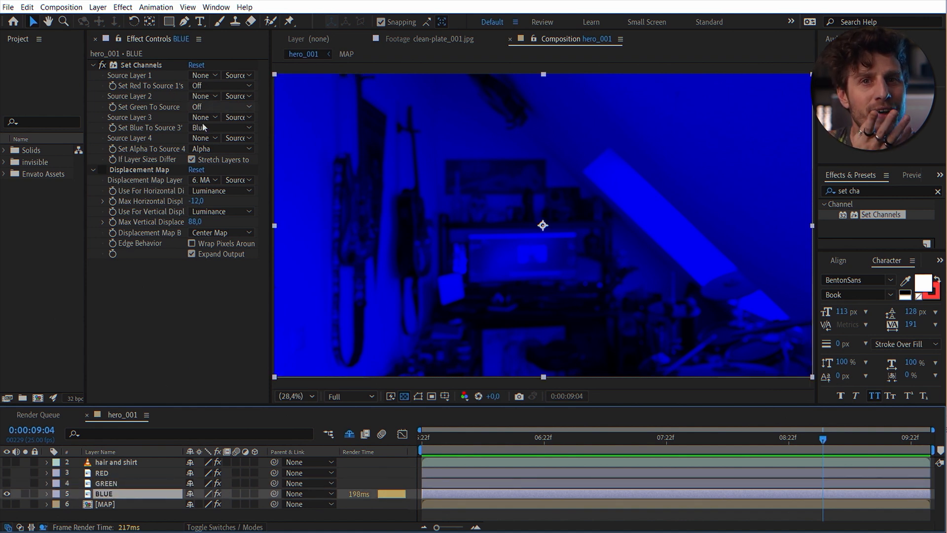
Set the GREEN and RED layers' blending modes to Add
{"action": "left_click", "coordinate": [107, 483]}
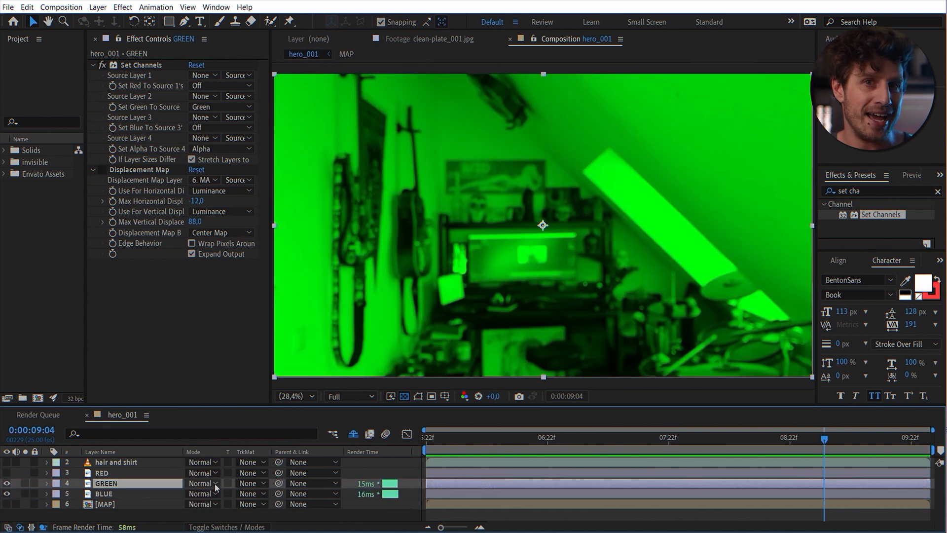
{"action": "left_click", "coordinate": [203, 482]}
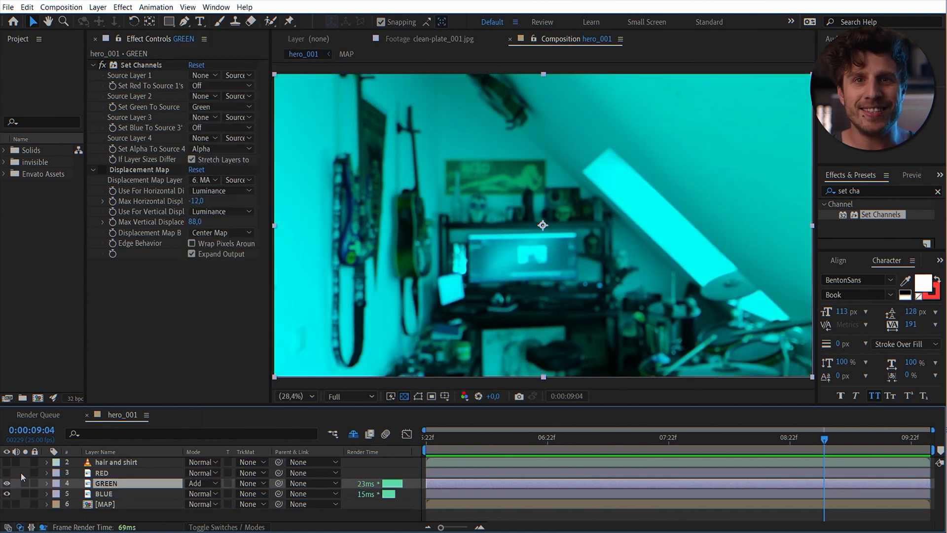
{"action": "left_click", "coordinate": [201, 473]}
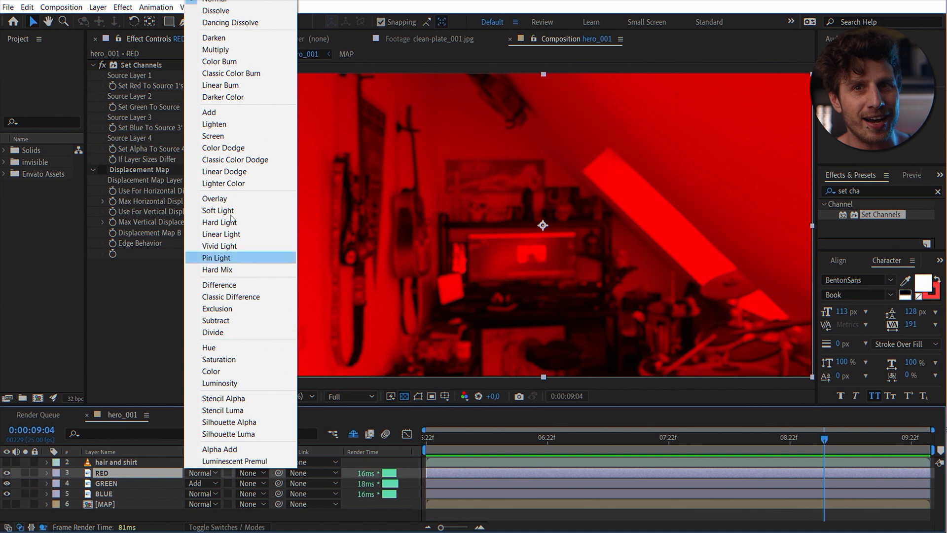
{"action": "left_click", "coordinate": [208, 112]}
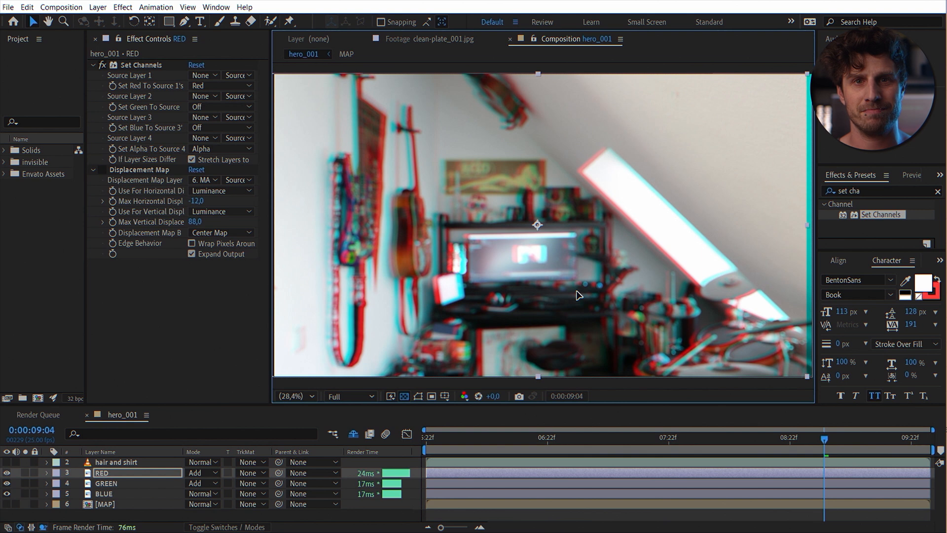
Vary the displacement on GREEN and RED, changing RED's vertical amount, to create colour fringing
{"action": "left_click", "coordinate": [106, 483]}
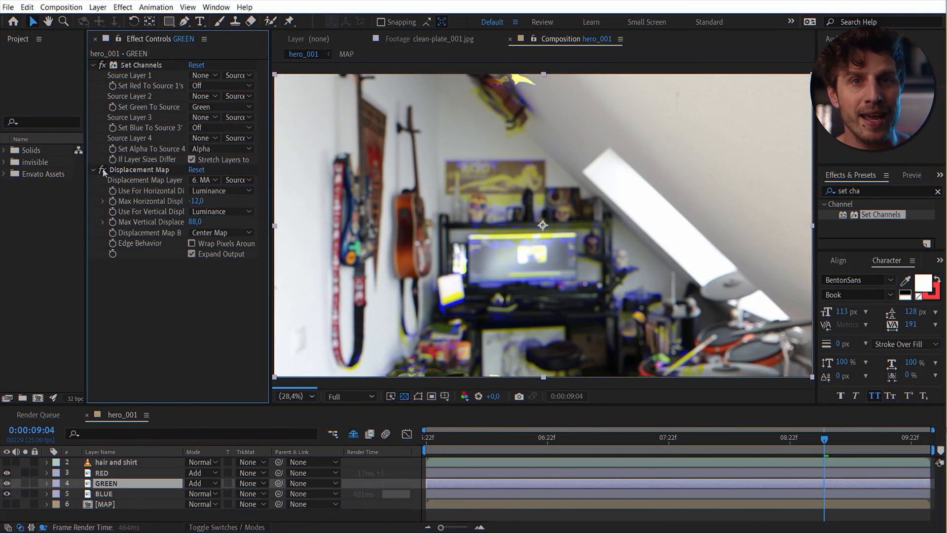
{"action": "left_click", "coordinate": [102, 473]}
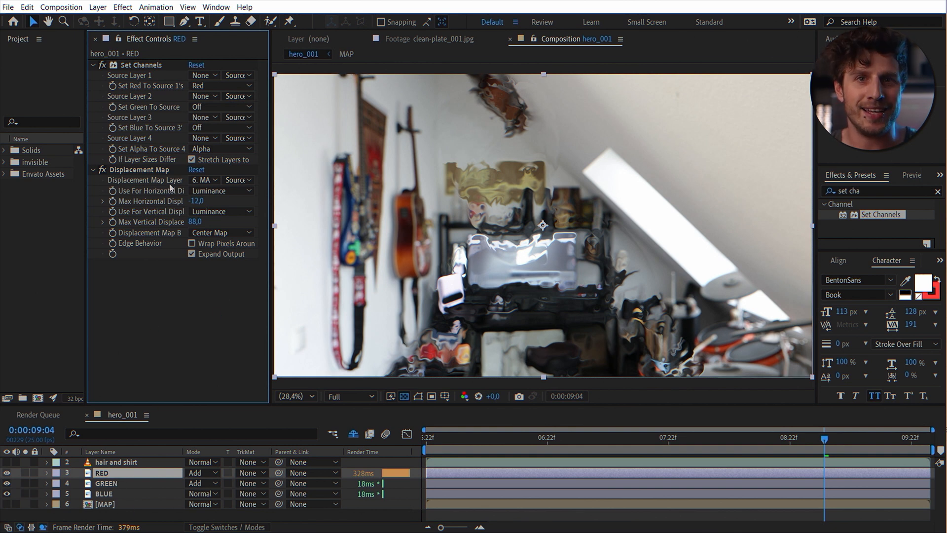
{"action": "left_click", "coordinate": [92, 65]}
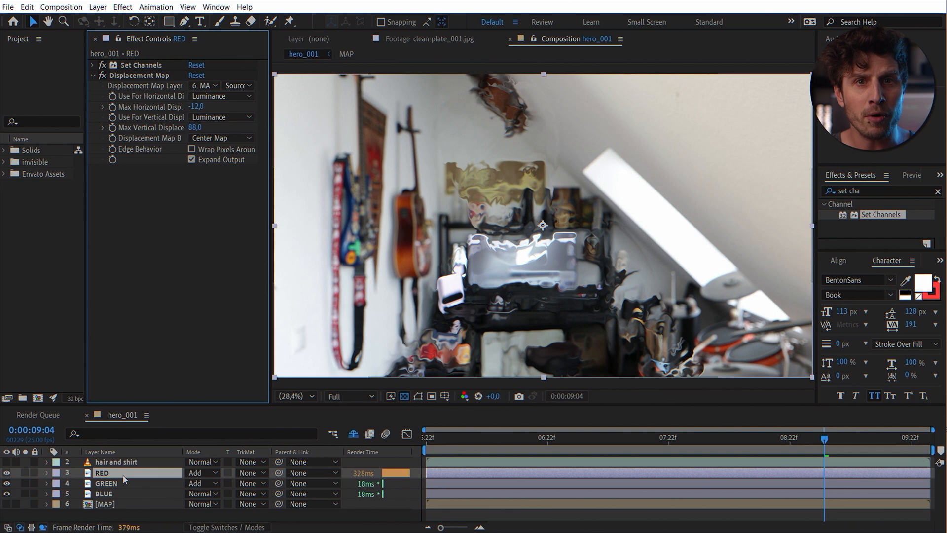
{"action": "left_click", "coordinate": [143, 75]}
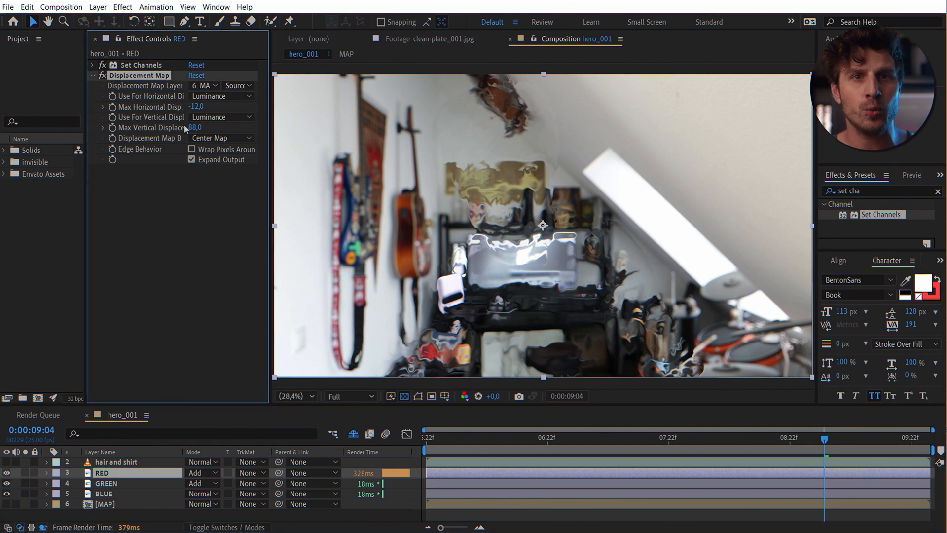
{"action": "left_click_drag", "start_coordinate": [195, 107], "coordinate": [196, 107]}
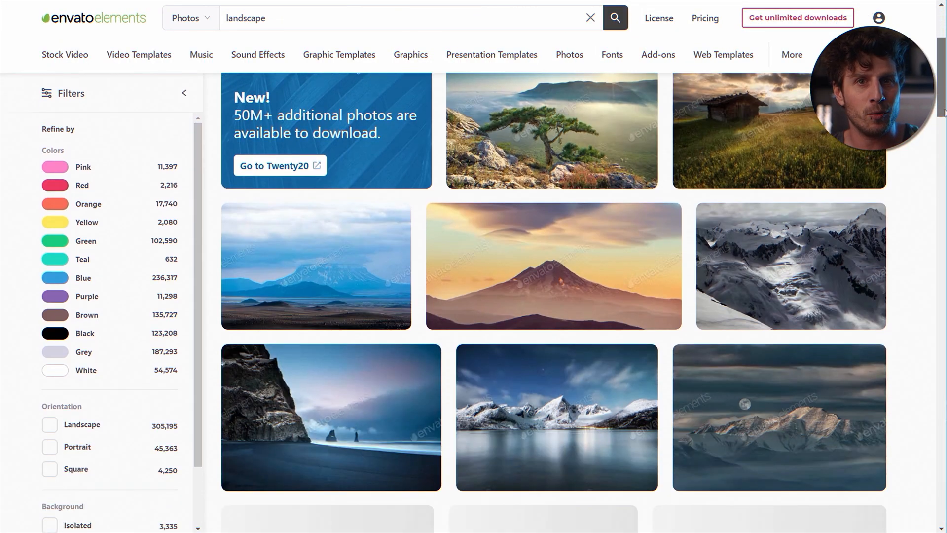
Browse the UFO 3D render results and pick one for the parallax scene
{"action": "scroll", "scroll_direction": "down", "scroll_amount": 3}
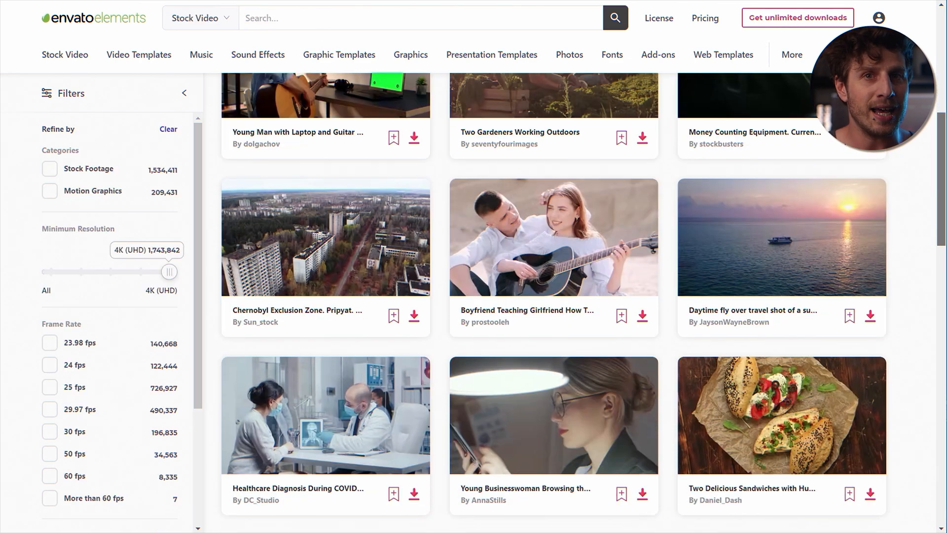
{"action": "scroll", "scroll_direction": "down", "scroll_amount": 3}
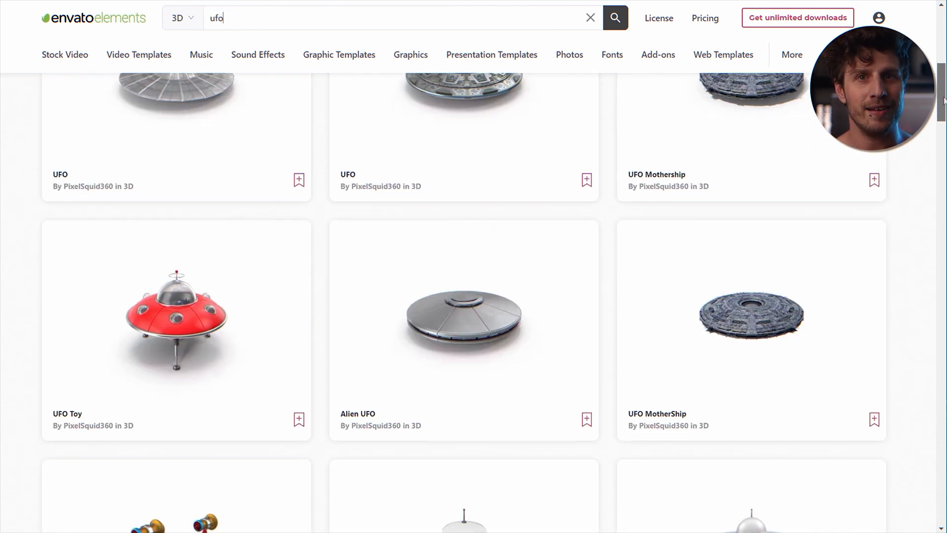
{"action": "left_click", "coordinate": [176, 310]}
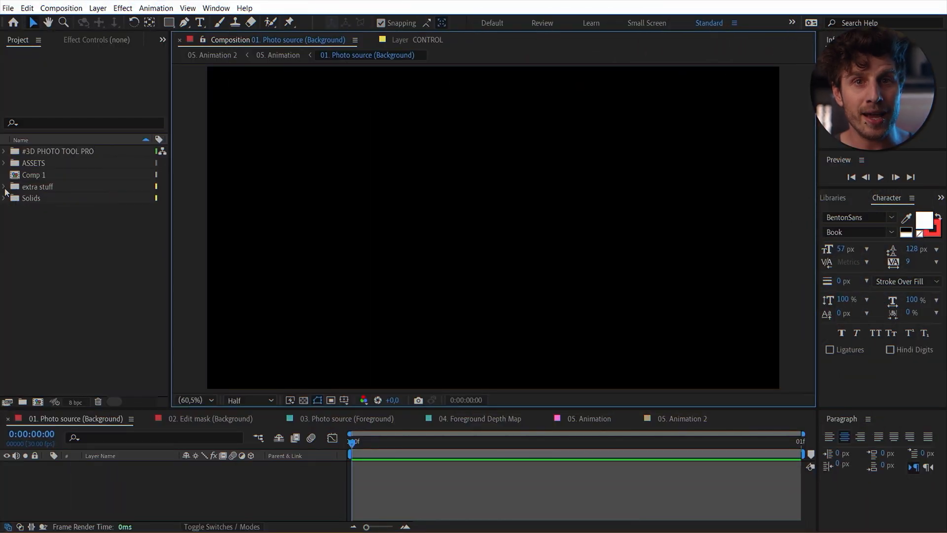
Place the desert photo in 01. Photo source (Background) and UFO Toy.J15.2k.png in 03. Photo source (Foreground)
{"action": "left_click", "coordinate": [4, 187]}
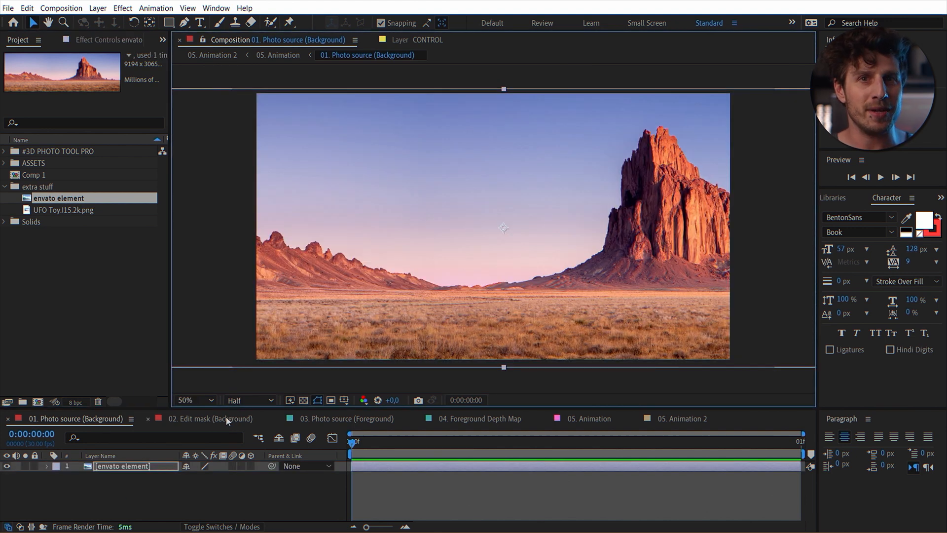
{"action": "left_click", "coordinate": [214, 419]}
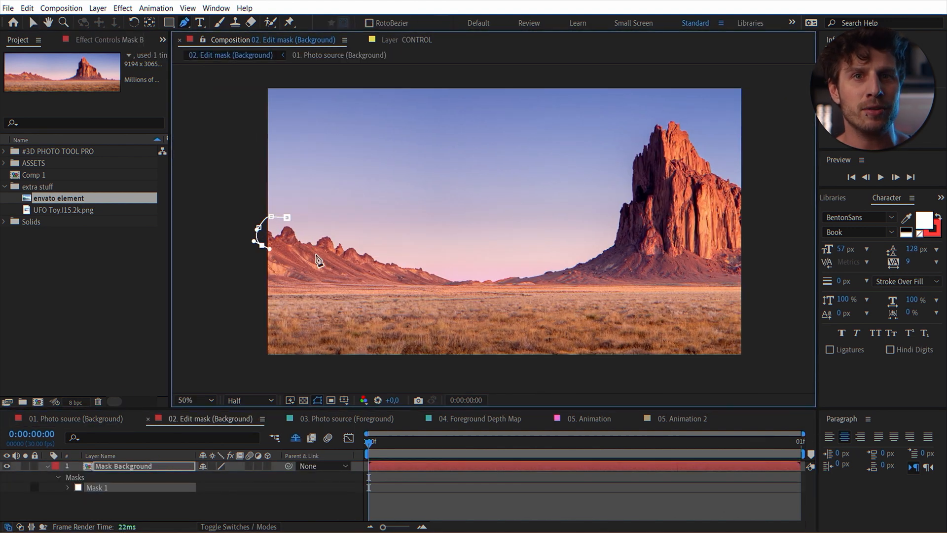
{"action": "left_click", "coordinate": [634, 211]}
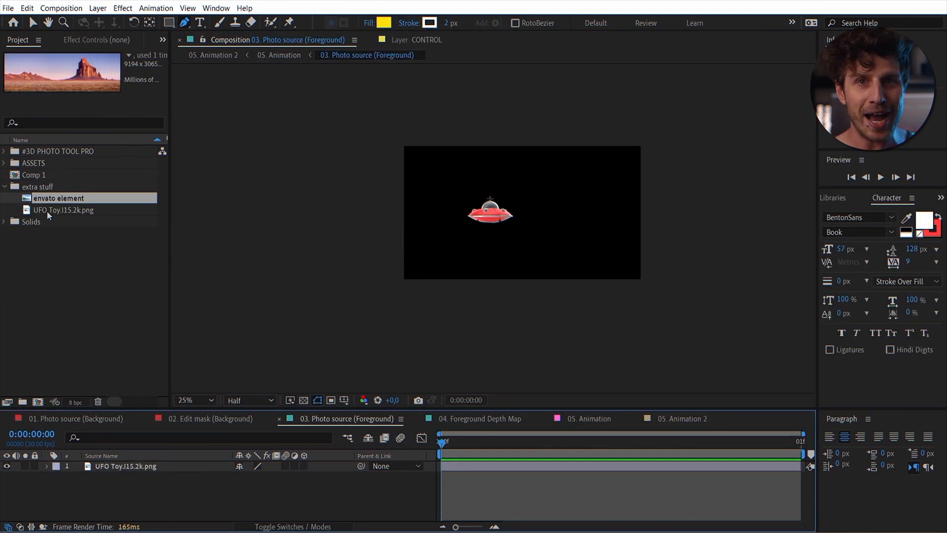
{"action": "left_click", "coordinate": [63, 209]}
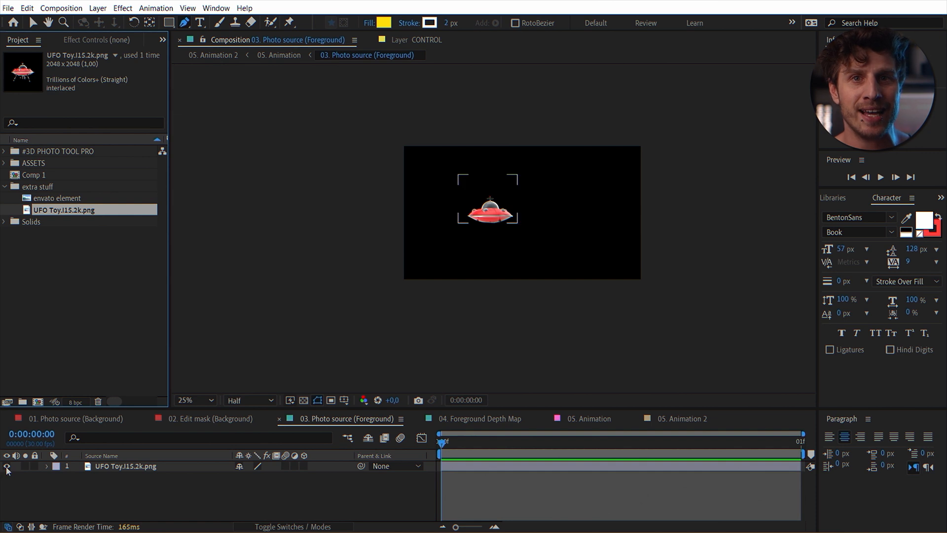